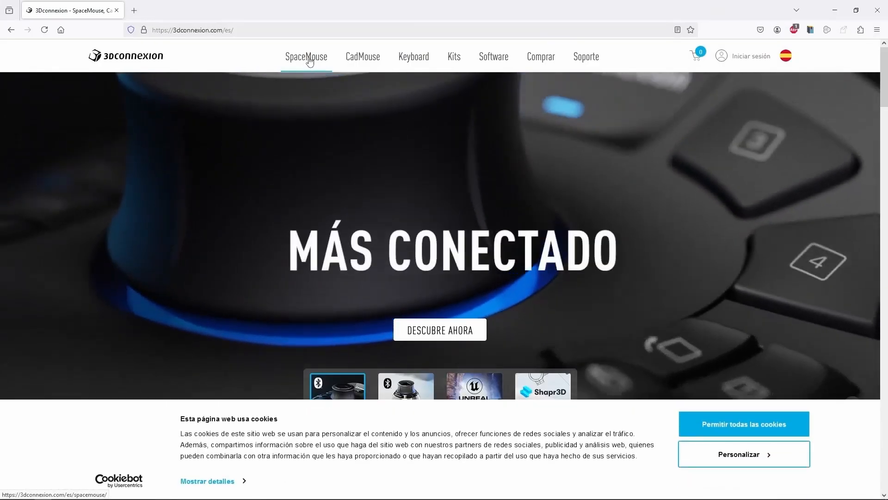
Step: Download 3DxWare 10 for Windows from Soporte, then open the archived drivers page
click(585, 56)
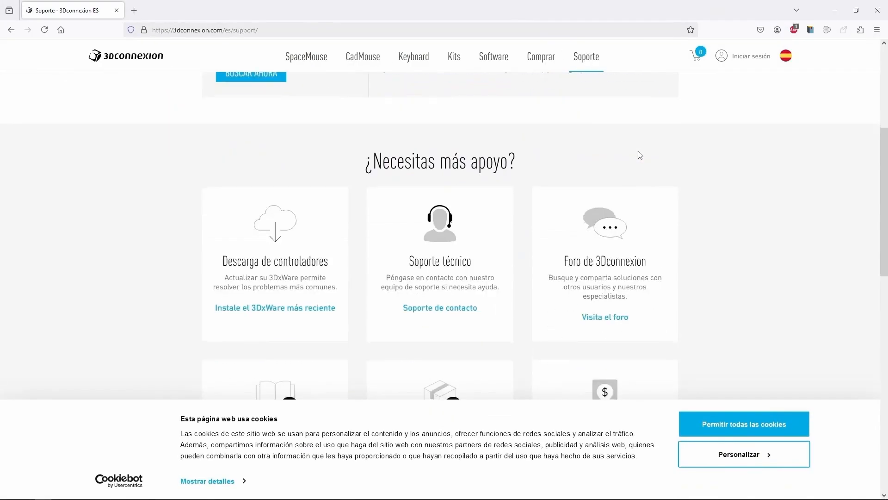
click(275, 307)
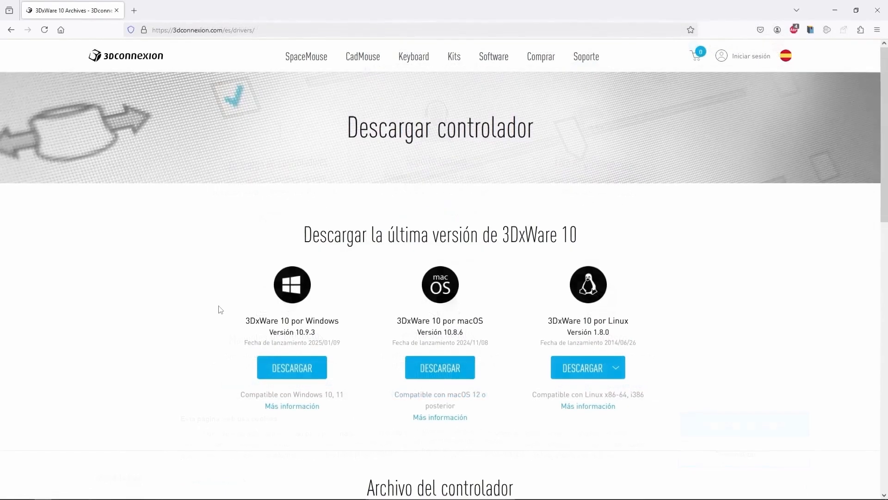
click(292, 367)
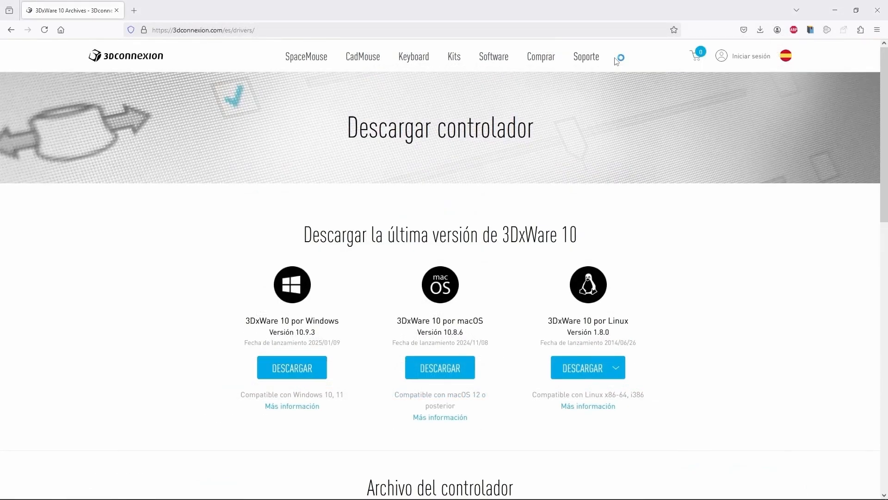
click(292, 367)
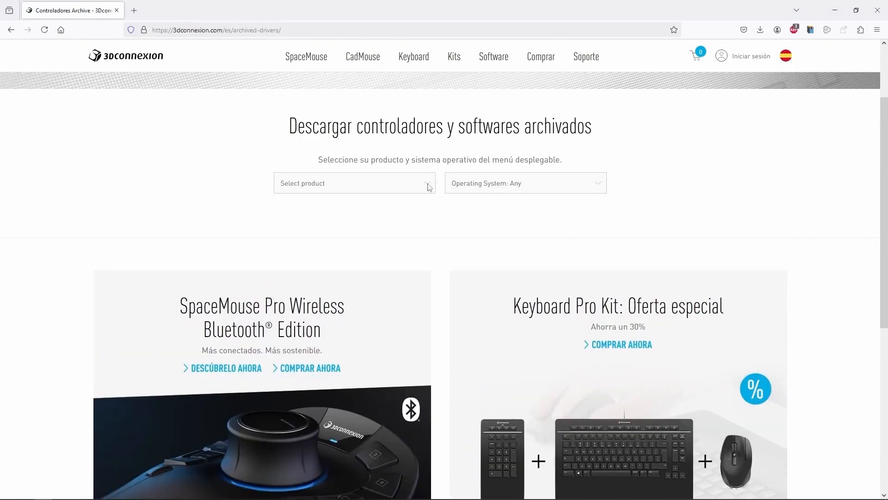
click(354, 183)
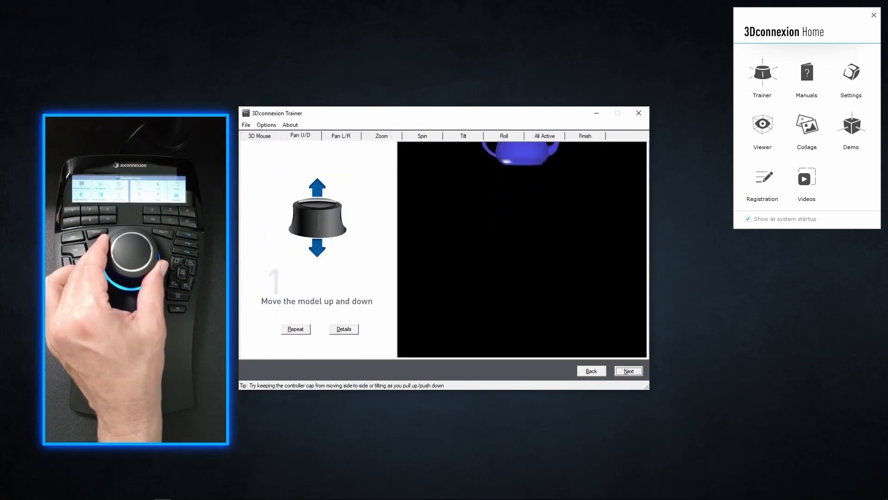
Step: Advance the Trainer through the pan left/right, zoom, spin, tilt and roll lessons
click(629, 370)
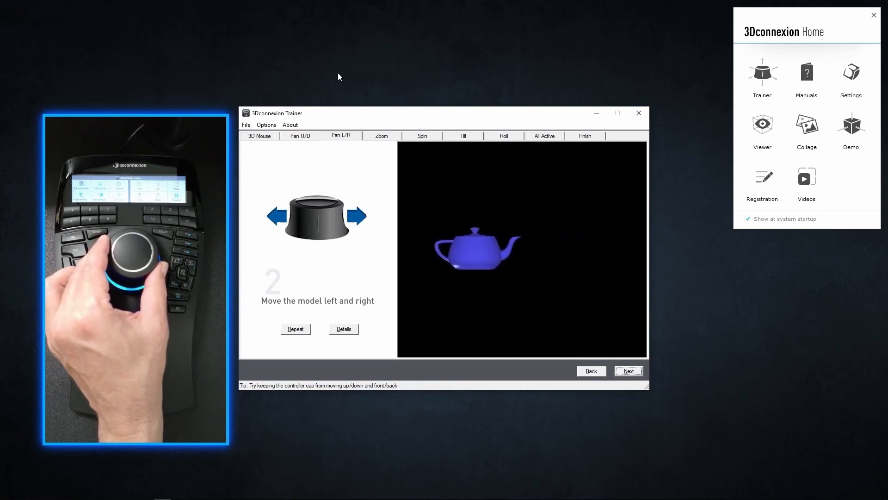
click(381, 135)
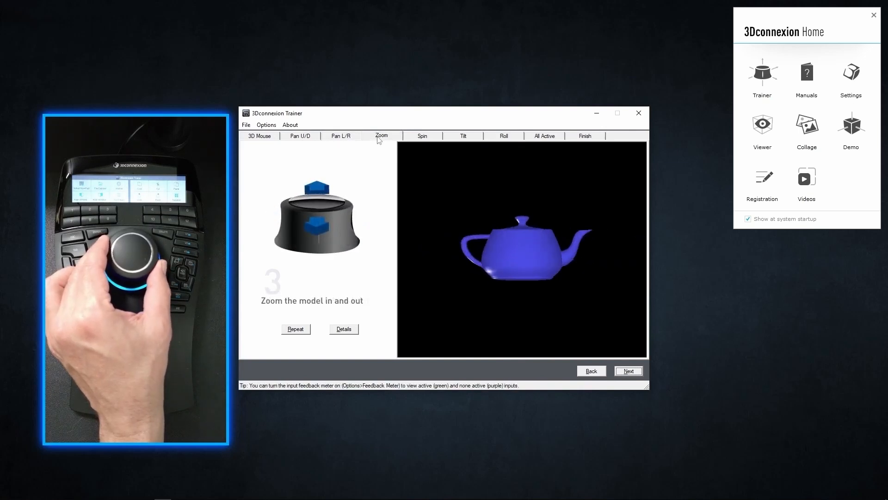
click(421, 136)
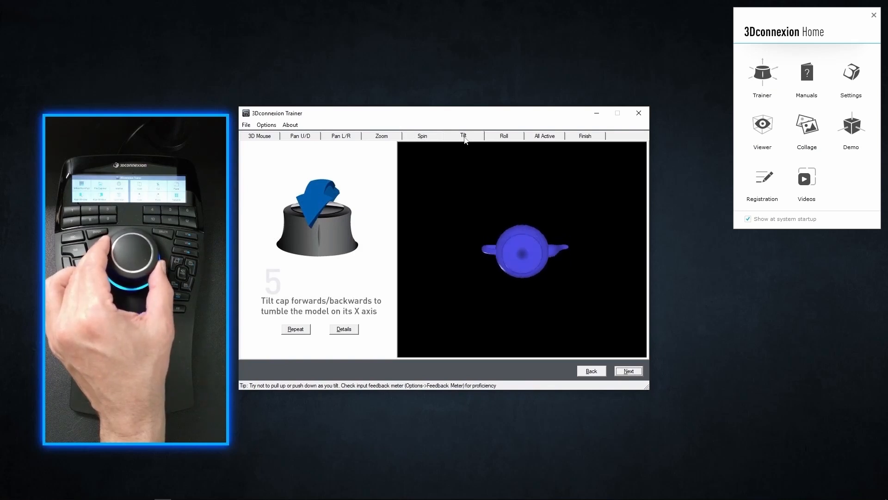
click(503, 136)
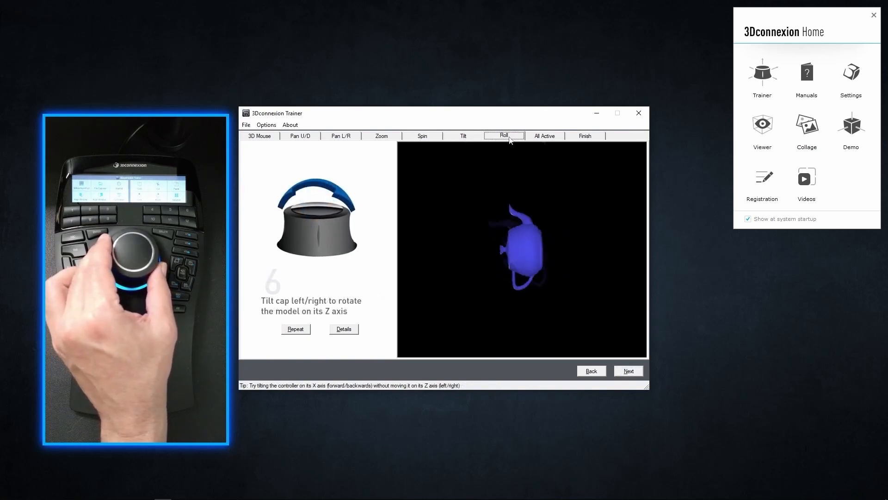
click(543, 135)
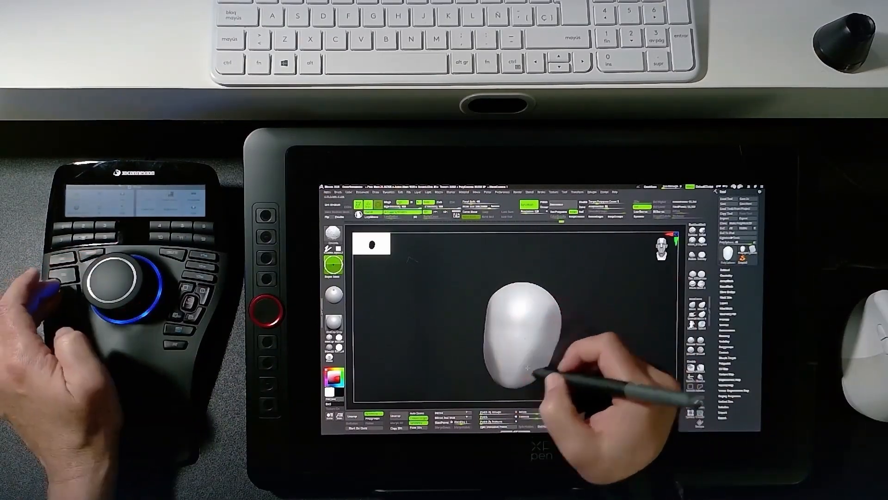
Step: Sculpt rough facial features onto the head with two pen strokes
drag(527, 368, 521, 306)
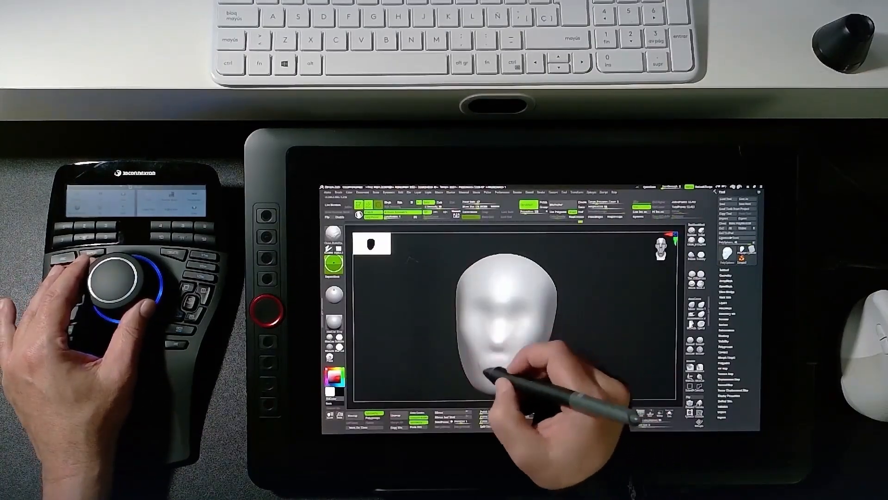
drag(499, 340, 510, 323)
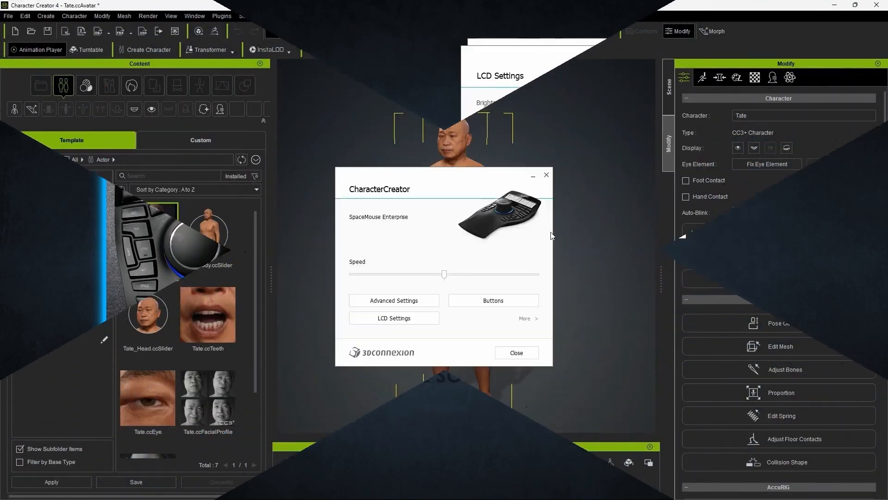
Step: Open the SpaceMouse Enterprise settings panel for ZBrush
click(492, 300)
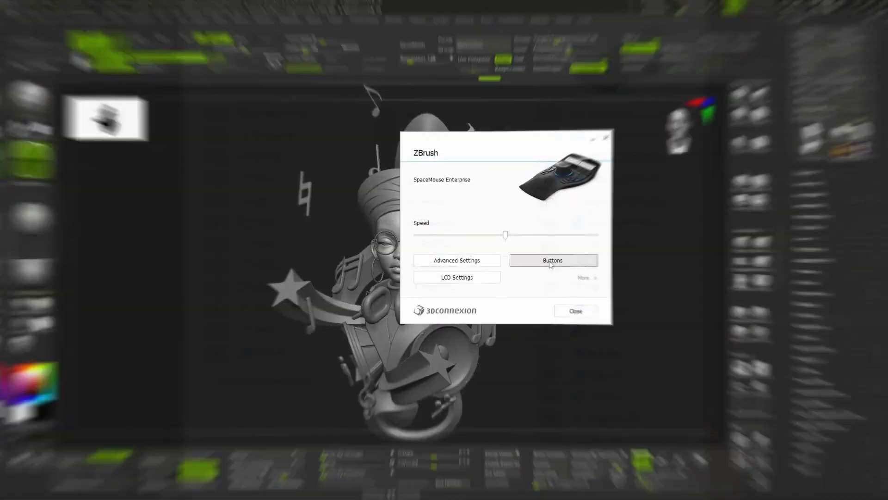
Step: Show the ZBrush button assignments and open the command picker for Esc Key
click(552, 260)
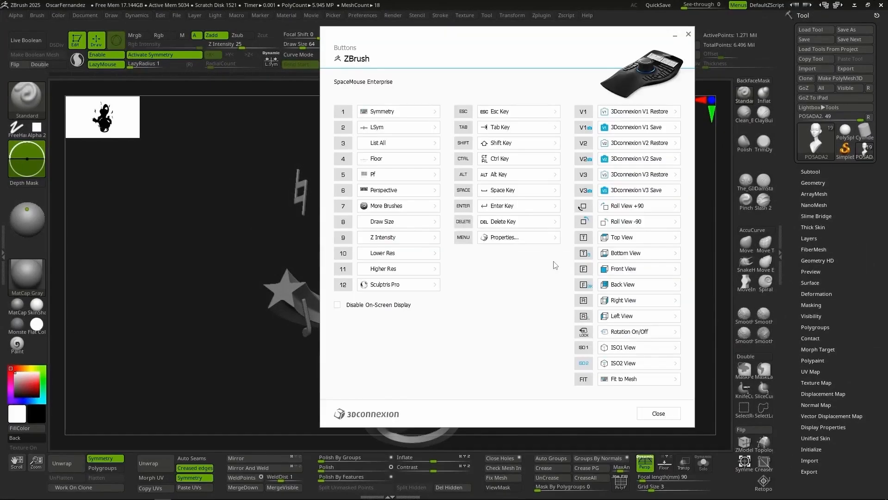
click(555, 111)
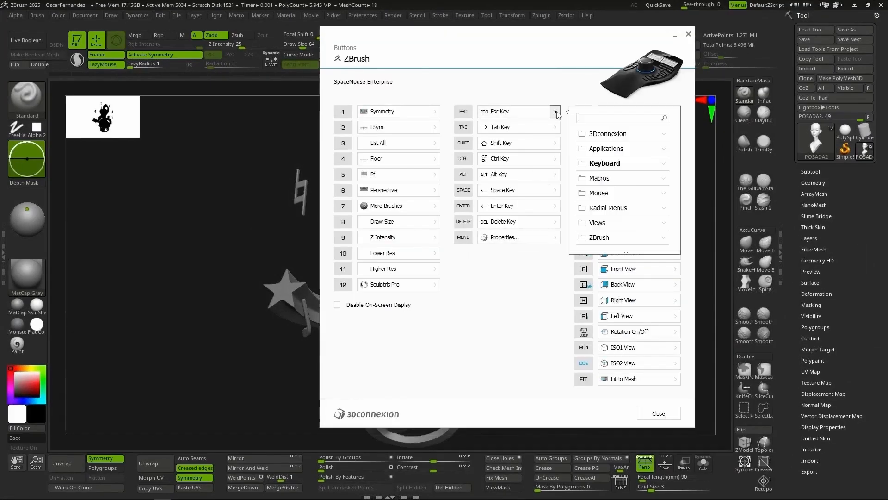